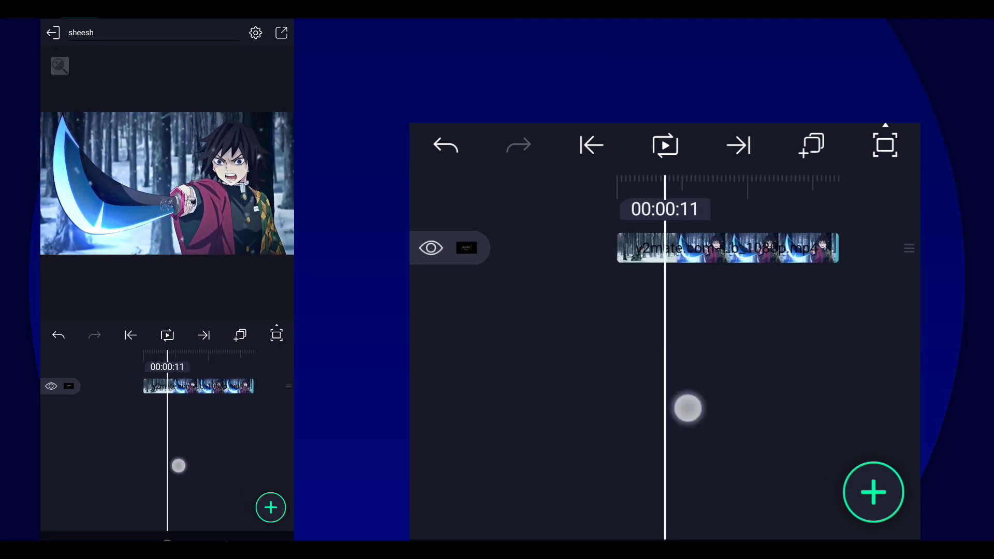
# Add a new Rectangle shape layer at the start of the timeline.
pyautogui.click(591, 145)
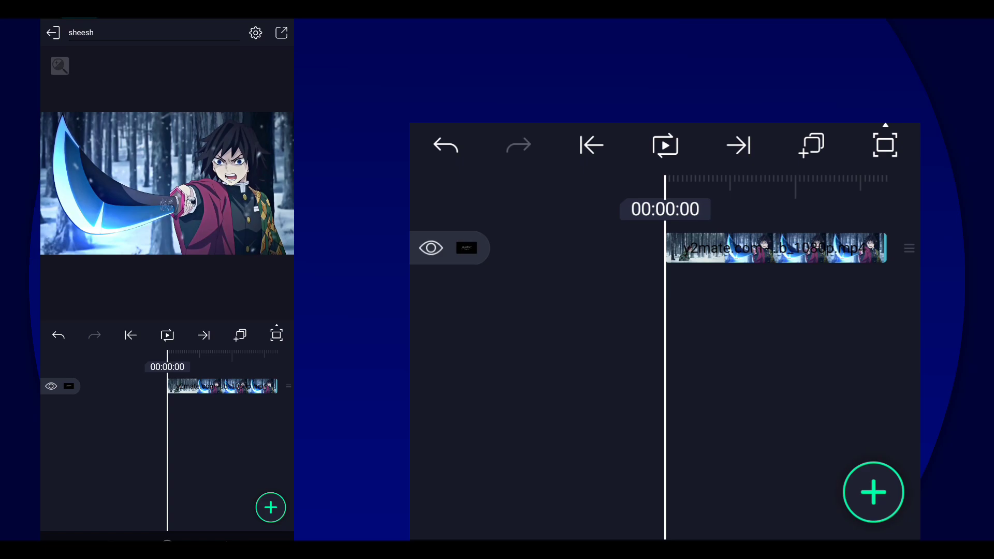
pyautogui.click(872, 491)
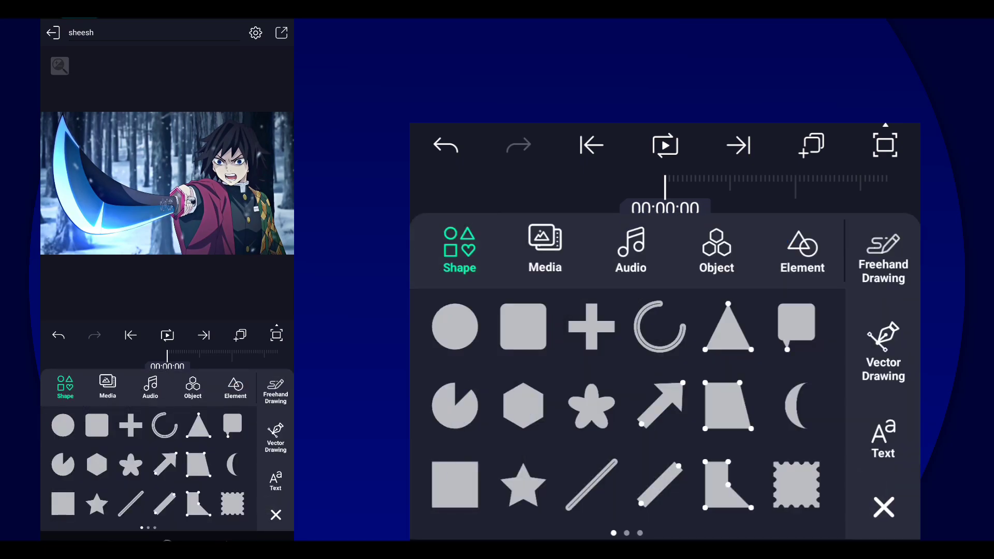
pyautogui.click(521, 327)
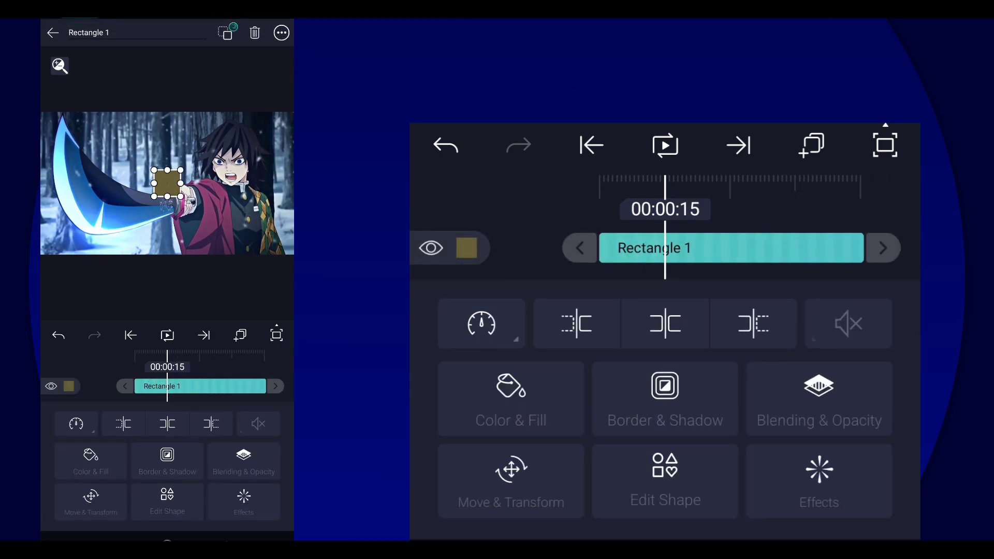
# Enlarge the rectangle in Move & Transform so it covers the whole frame.
pyautogui.click(281, 32)
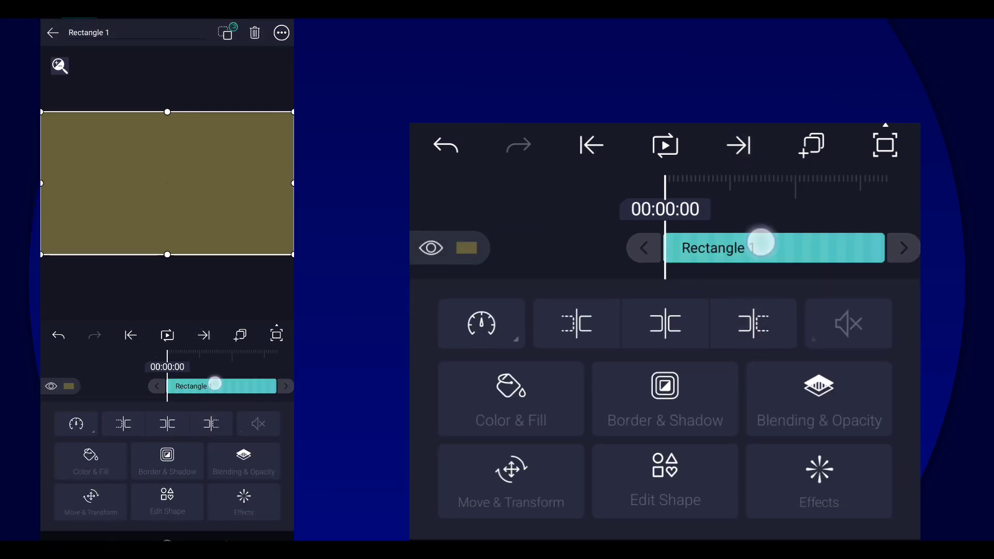
pyautogui.click(511, 482)
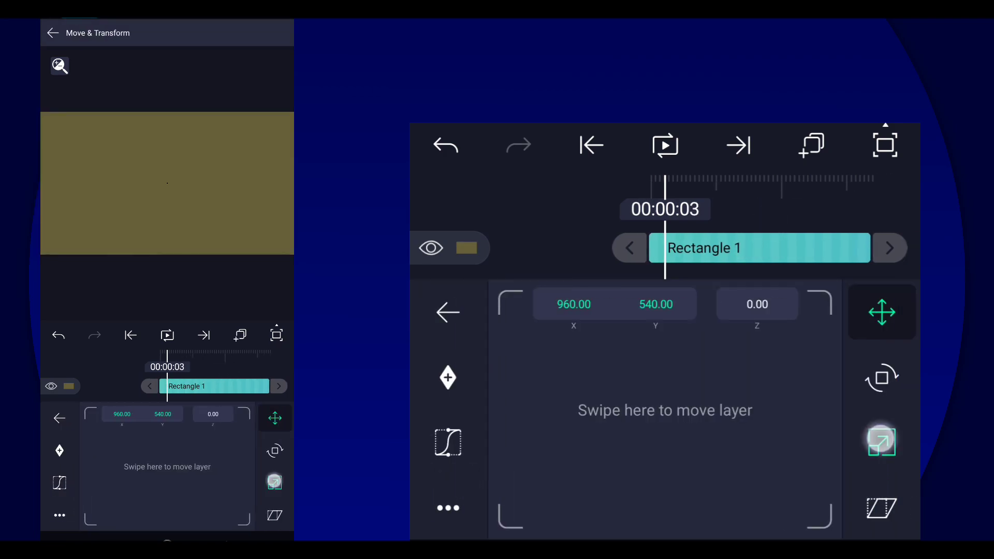
pyautogui.click(882, 443)
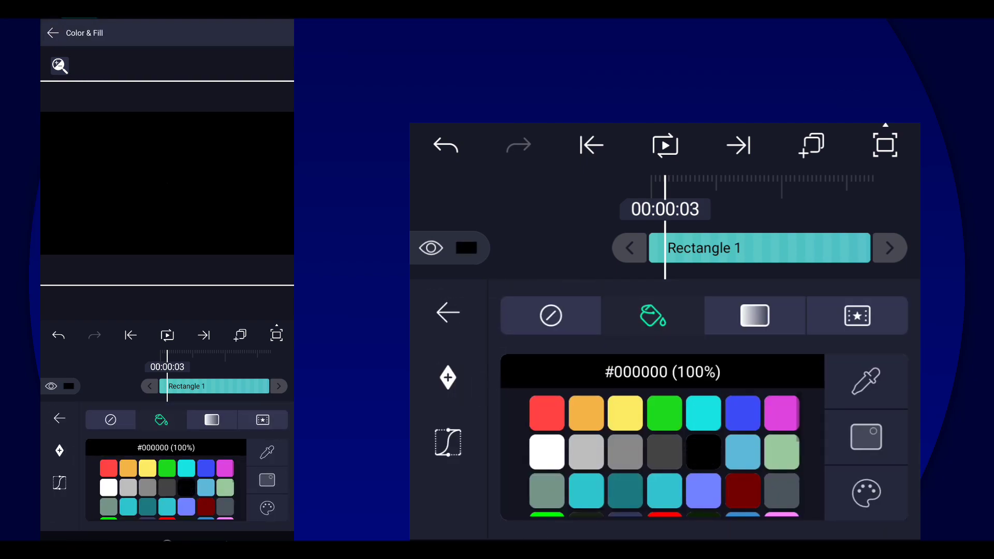
# Duplicate Rectangle 1 and recolor the copy red.
pyautogui.click(448, 313)
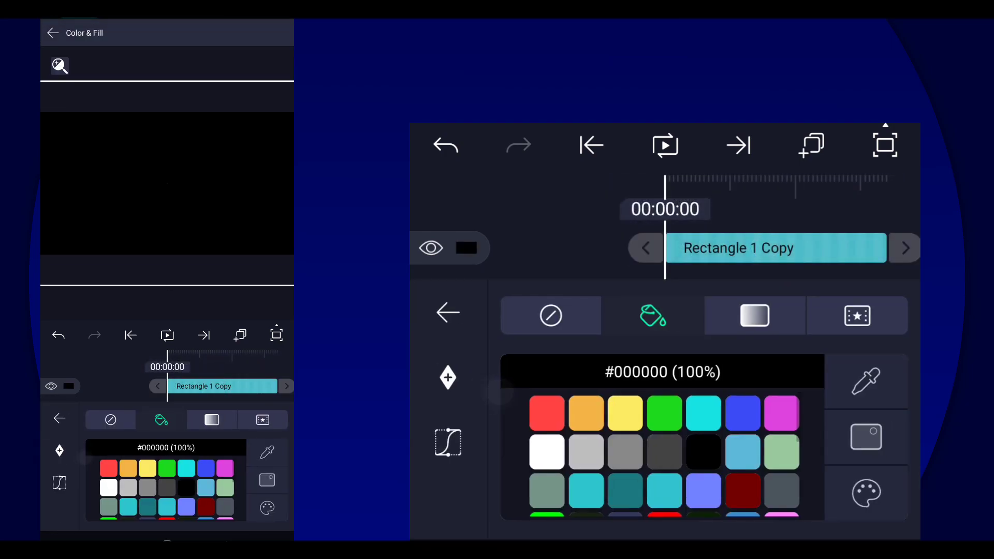
pyautogui.click(546, 414)
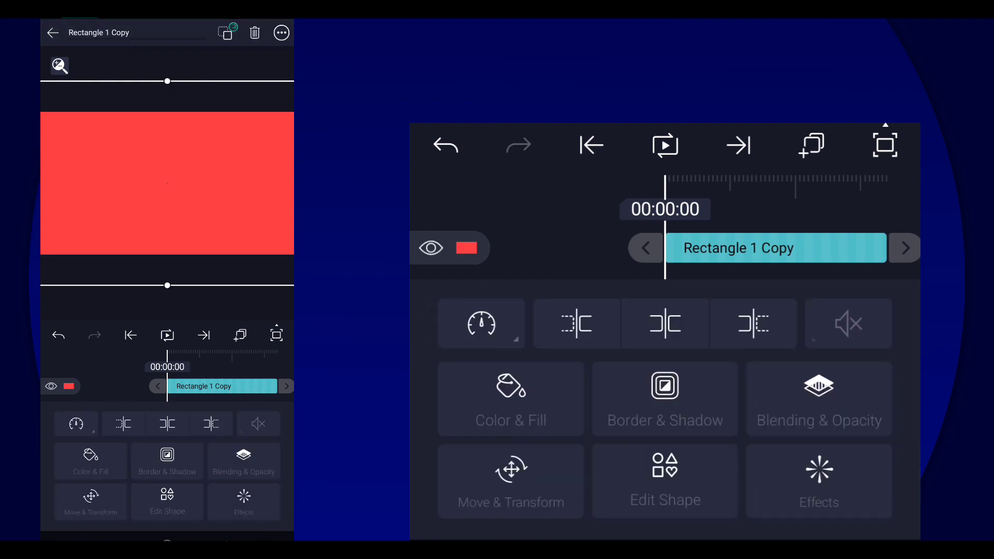
pyautogui.click(512, 481)
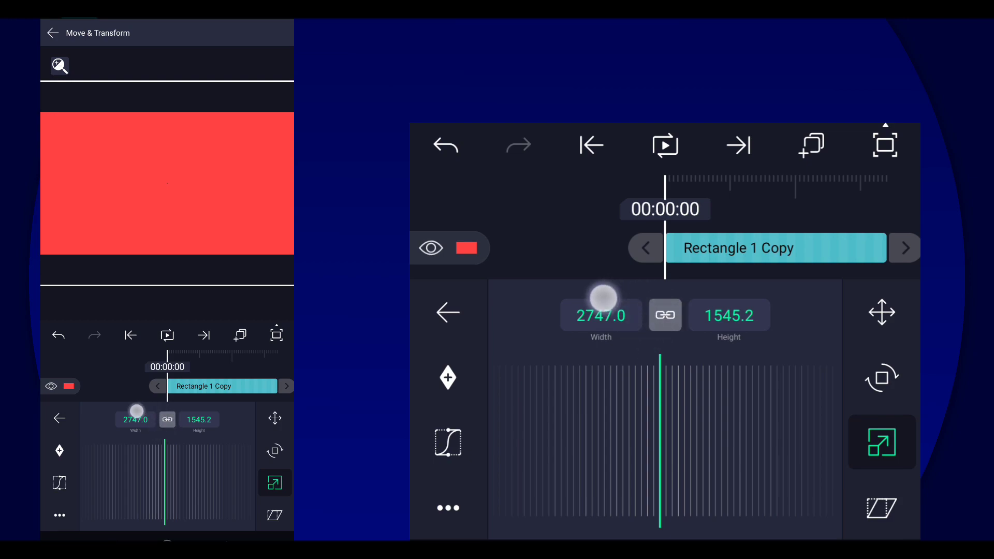
# Unlink width/height and reduce the red copy's height to about 743.
pyautogui.click(665, 315)
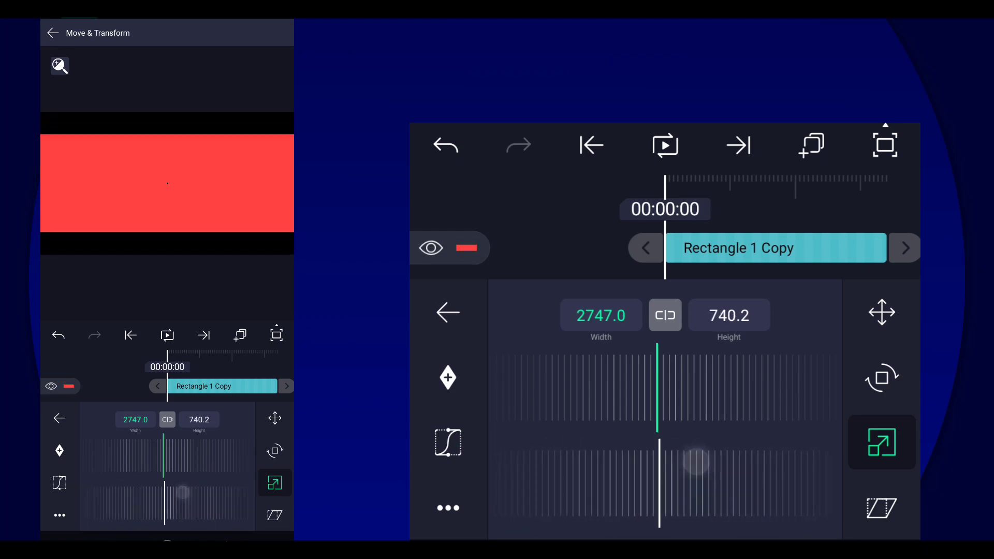
pyautogui.moveTo(694, 461); pyautogui.dragTo(535, 509)
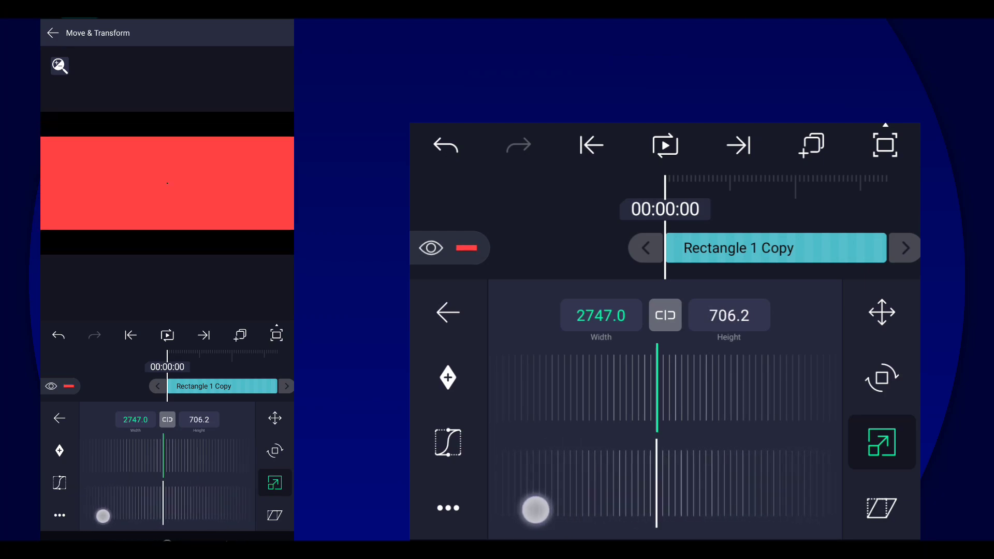
pyautogui.moveTo(535, 510); pyautogui.dragTo(615, 505)
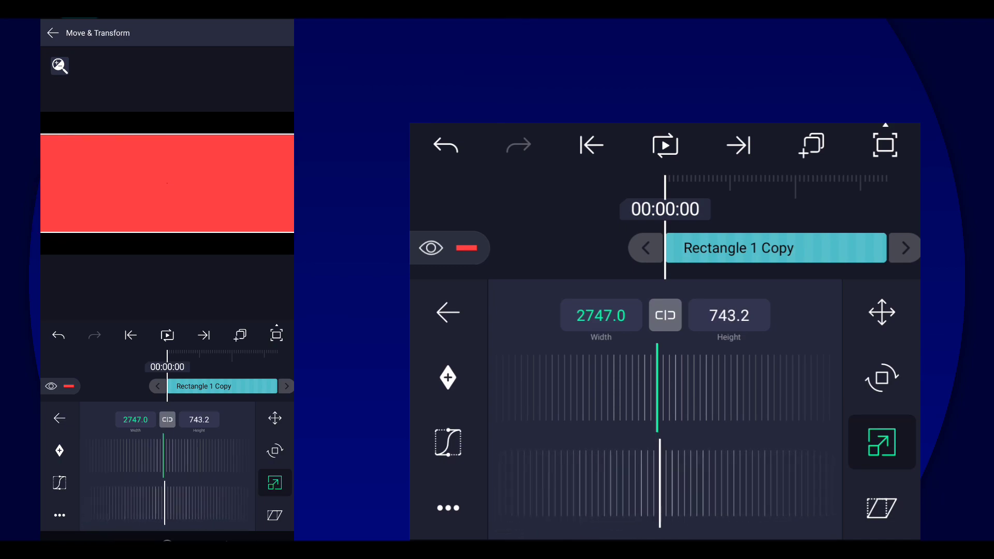
pyautogui.click(447, 313)
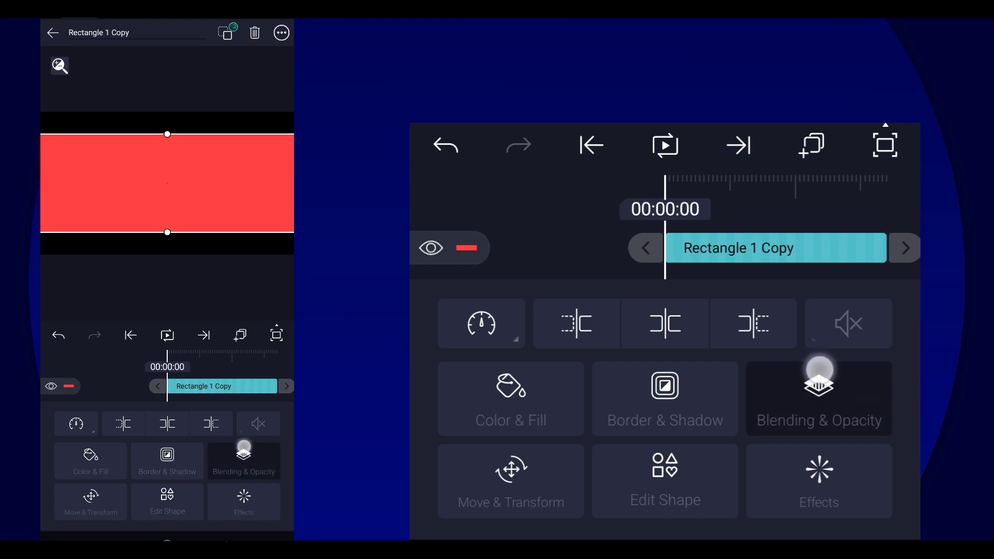
# Set the red rectangle's Mask mode to Exclude, cutting it out of the black one.
pyautogui.click(817, 399)
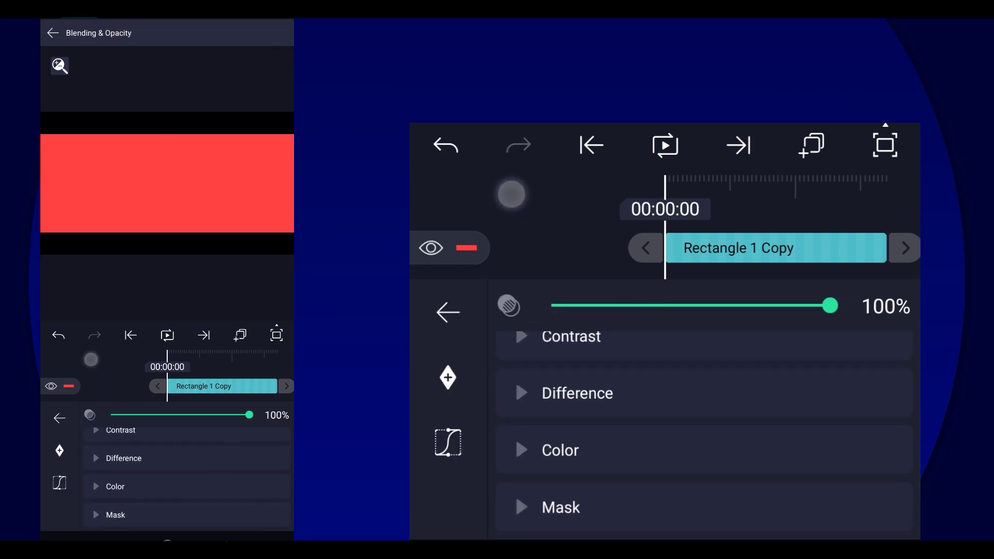
pyautogui.click(561, 507)
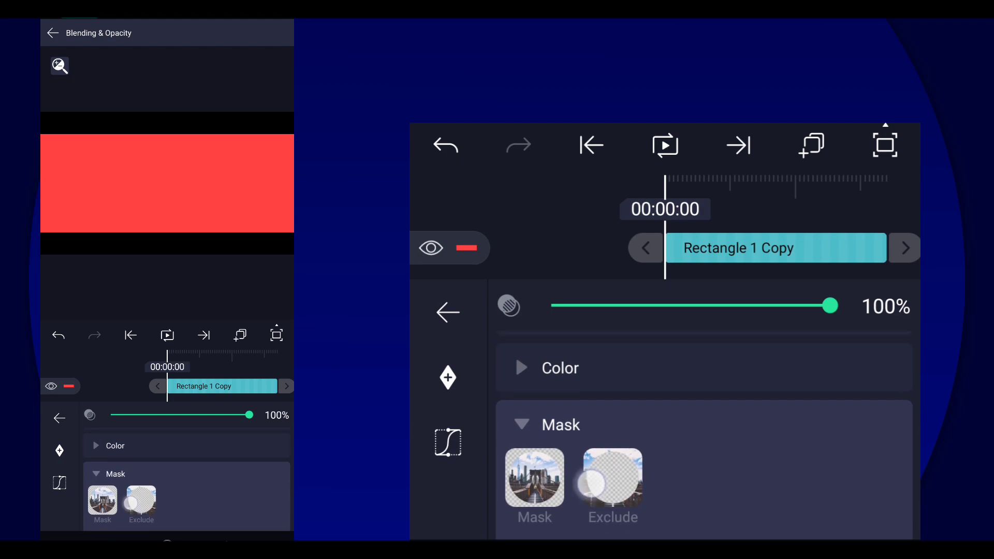
pyautogui.click(613, 479)
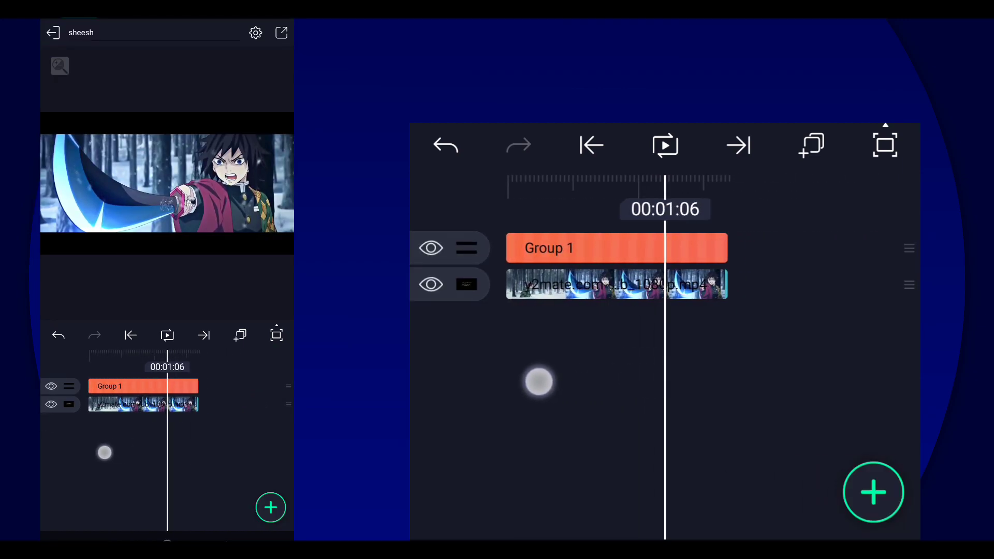
pyautogui.moveTo(539, 382); pyautogui.dragTo(605, 391)
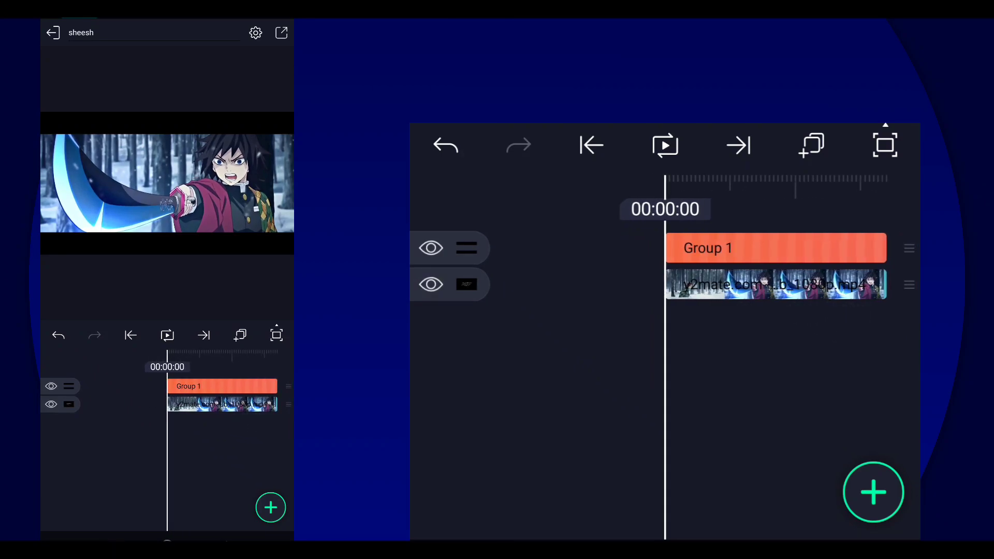
# Hide Group 1 and add a Vector Drawing shape to start editing points.
pyautogui.click(430, 249)
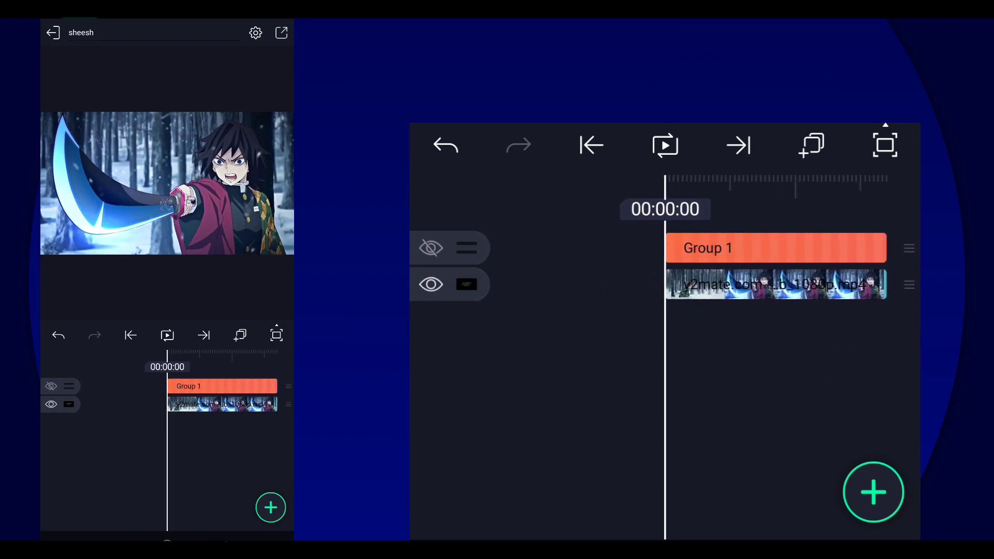
pyautogui.click(873, 493)
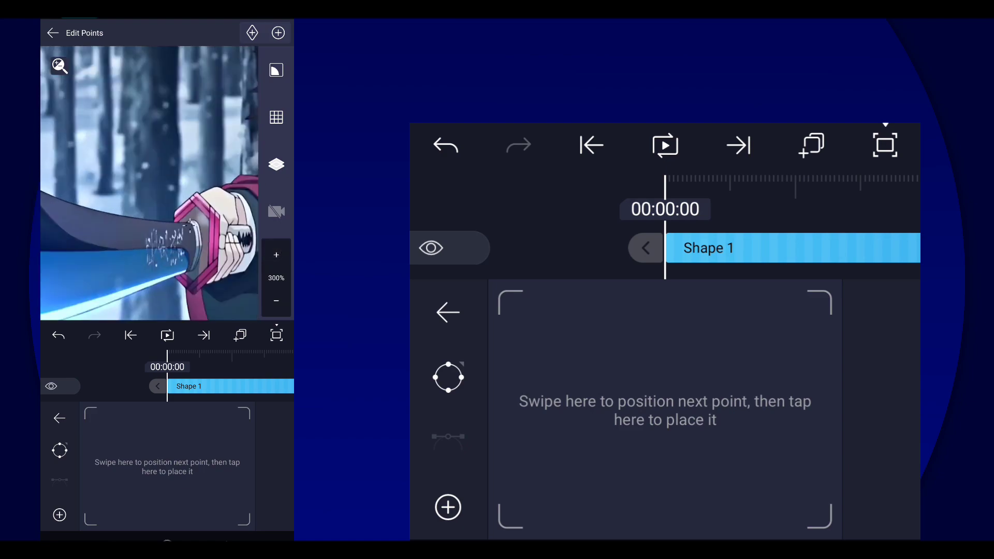
# Zoom in near the hilt and place the first outline points on the blade's edge.
pyautogui.click(653, 425)
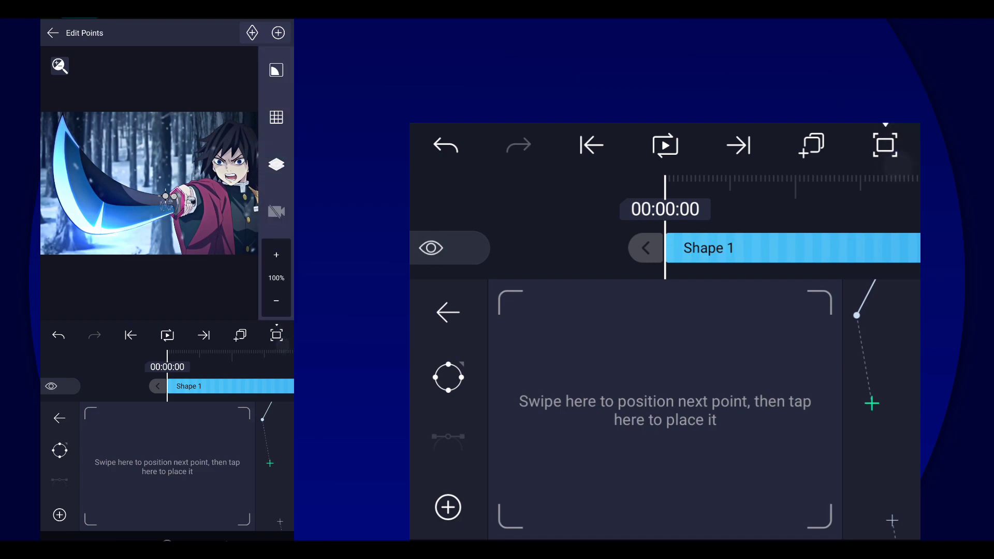
pyautogui.click(275, 255)
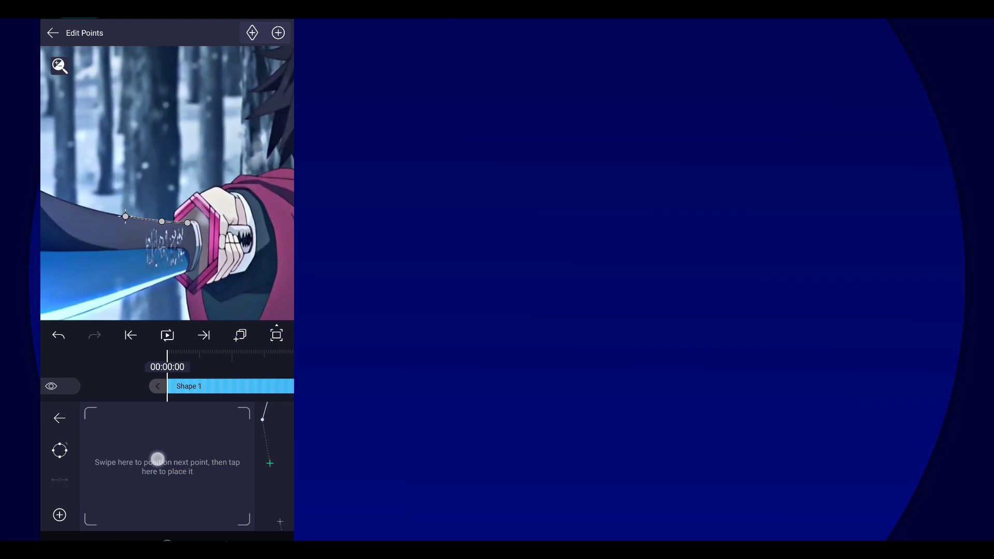
pyautogui.moveTo(158, 459); pyautogui.dragTo(135, 452)
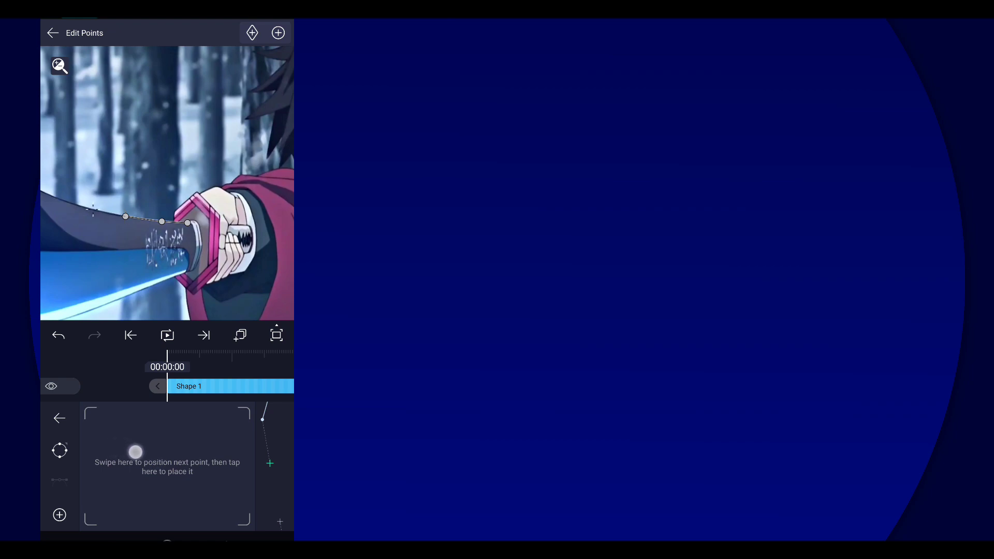
pyautogui.click(276, 336)
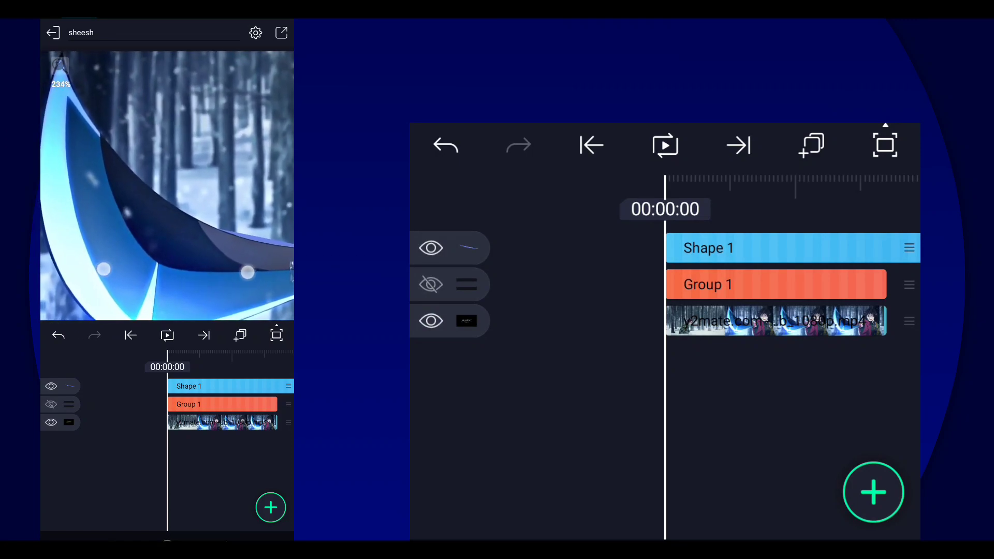
# Re-enter Edit Points on Shape 1 and add points along the blade toward its tip.
pyautogui.click(708, 248)
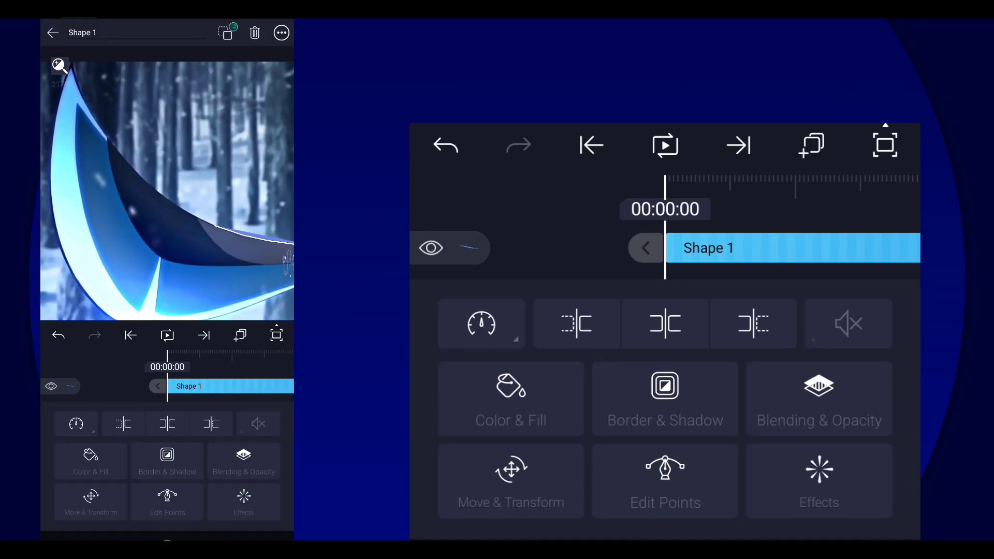
pyautogui.click(664, 478)
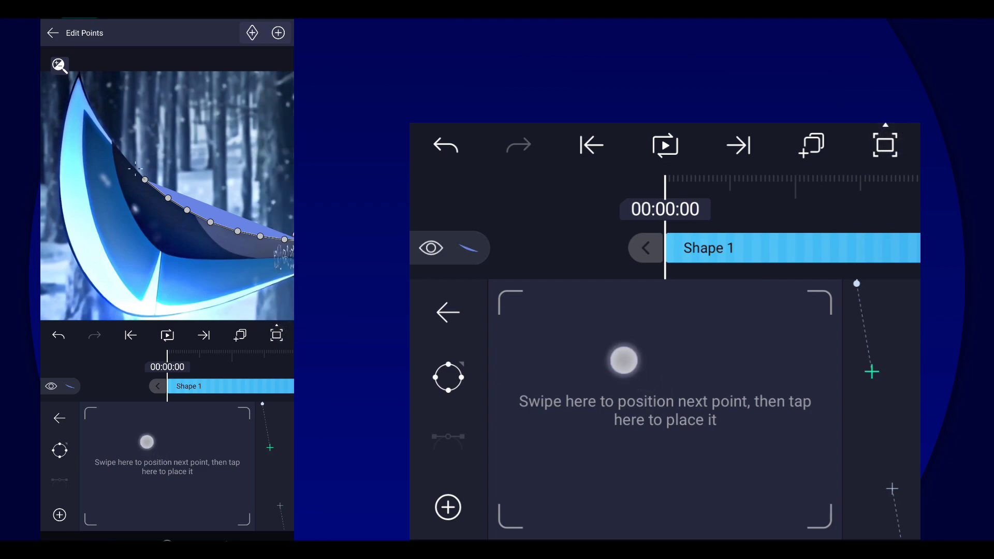
pyautogui.moveTo(624, 360); pyautogui.dragTo(585, 319)
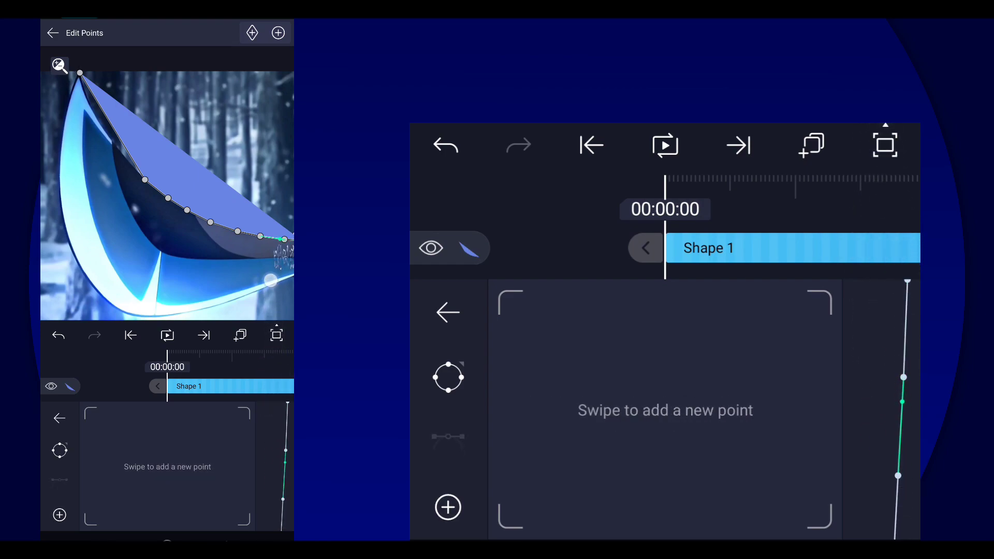
# Smooth the point at the blade tip into a curve following the blade.
pyautogui.moveTo(903, 377); pyautogui.dragTo(894, 415)
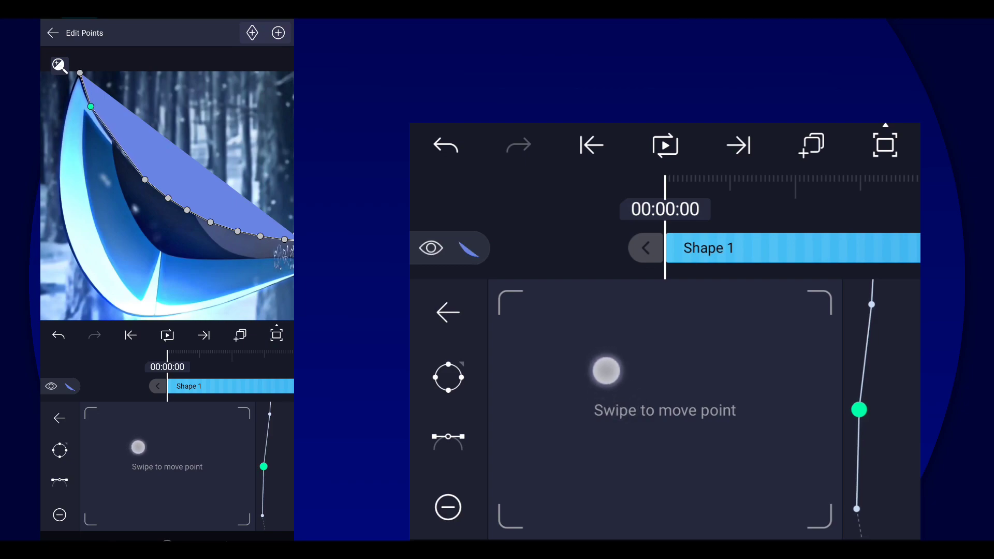
pyautogui.click(447, 437)
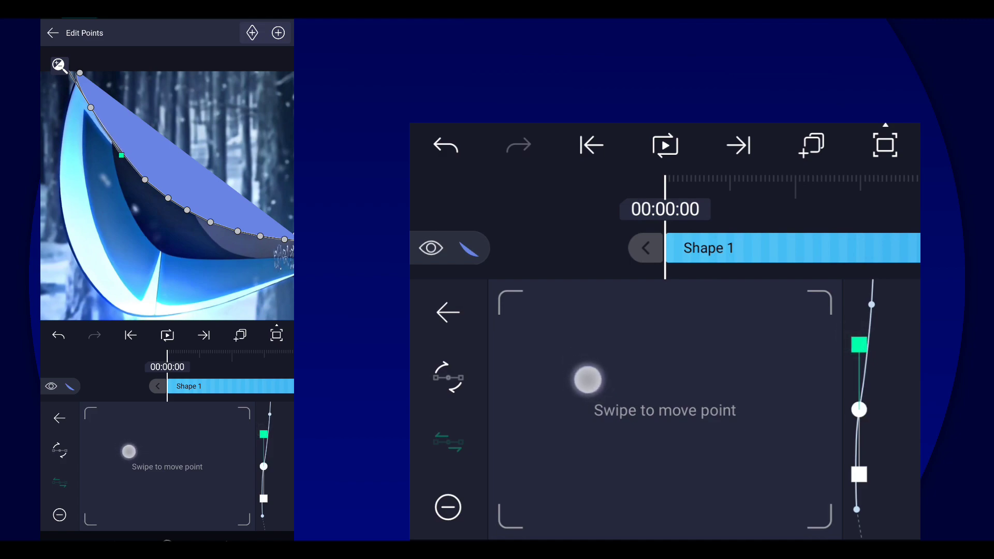
pyautogui.moveTo(586, 378); pyautogui.dragTo(577, 354)
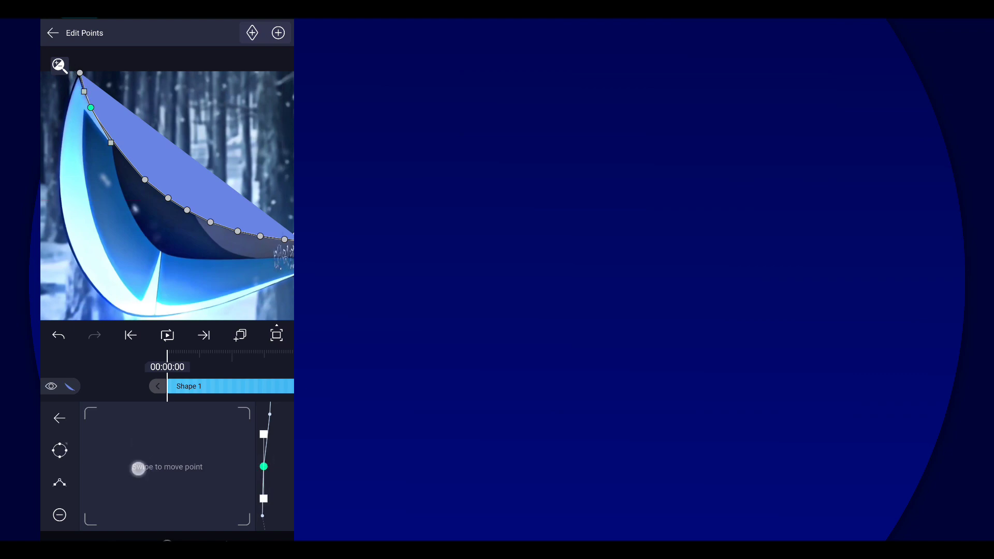
pyautogui.click(53, 32)
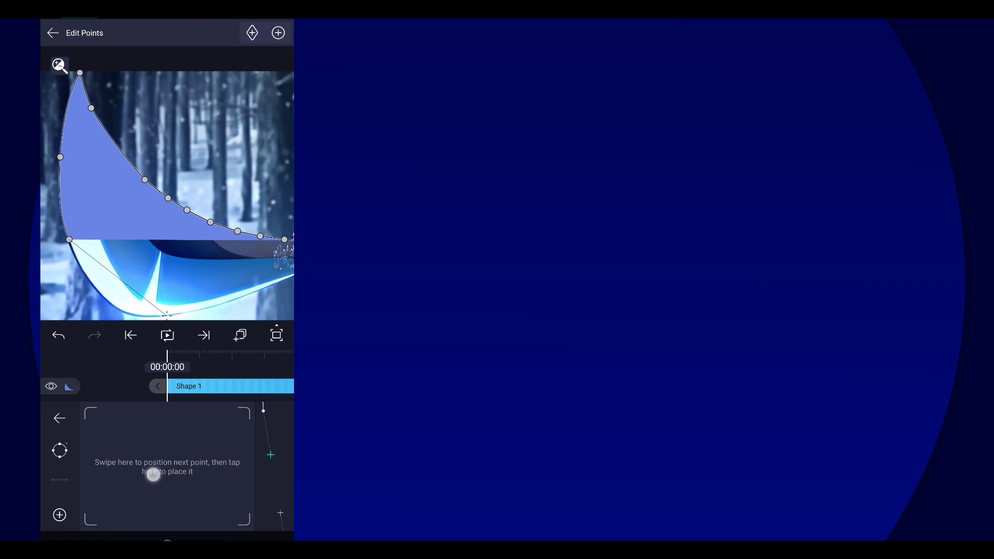
# Add and smooth points down the left side and around the blade's lower curve.
pyautogui.moveTo(153, 475); pyautogui.dragTo(279, 486)
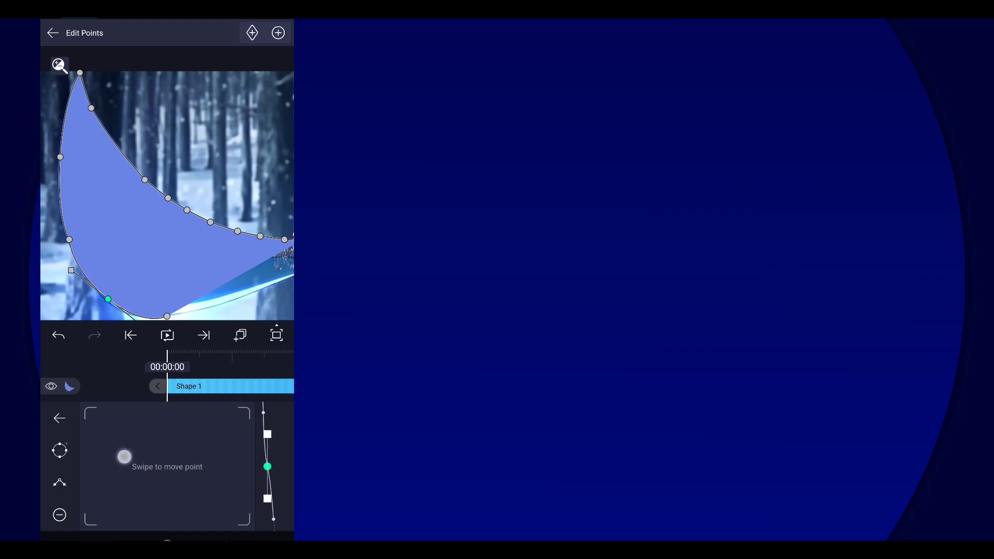
pyautogui.moveTo(123, 456); pyautogui.dragTo(132, 461)
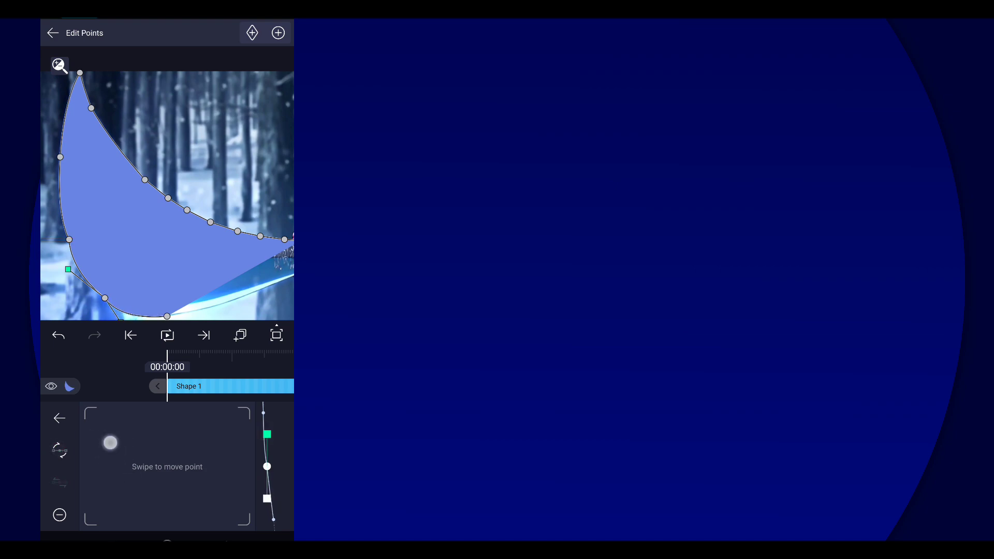
pyautogui.moveTo(110, 443); pyautogui.dragTo(105, 419)
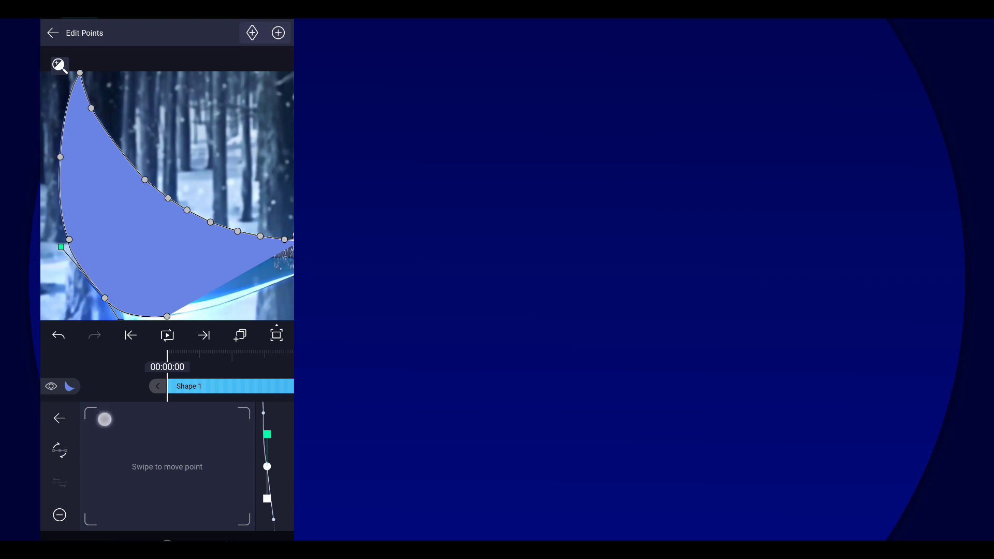
pyautogui.moveTo(103, 419); pyautogui.dragTo(113, 441)
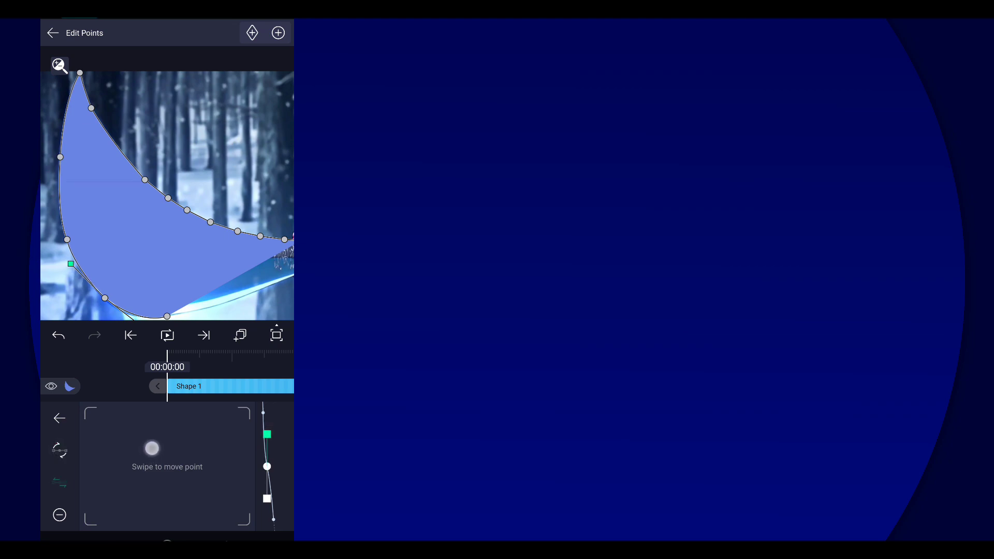
pyautogui.moveTo(153, 449); pyautogui.dragTo(146, 459)
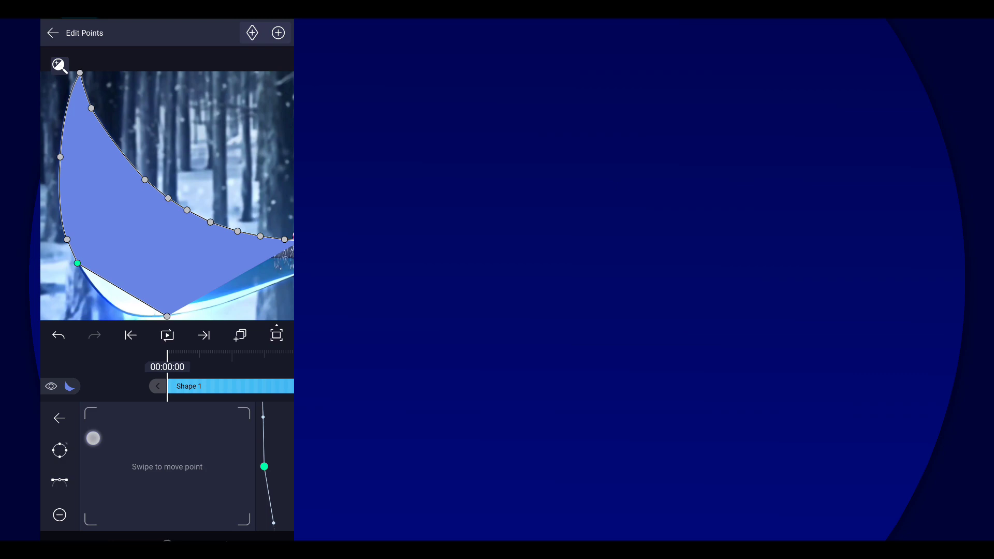
pyautogui.moveTo(92, 438); pyautogui.dragTo(121, 435)
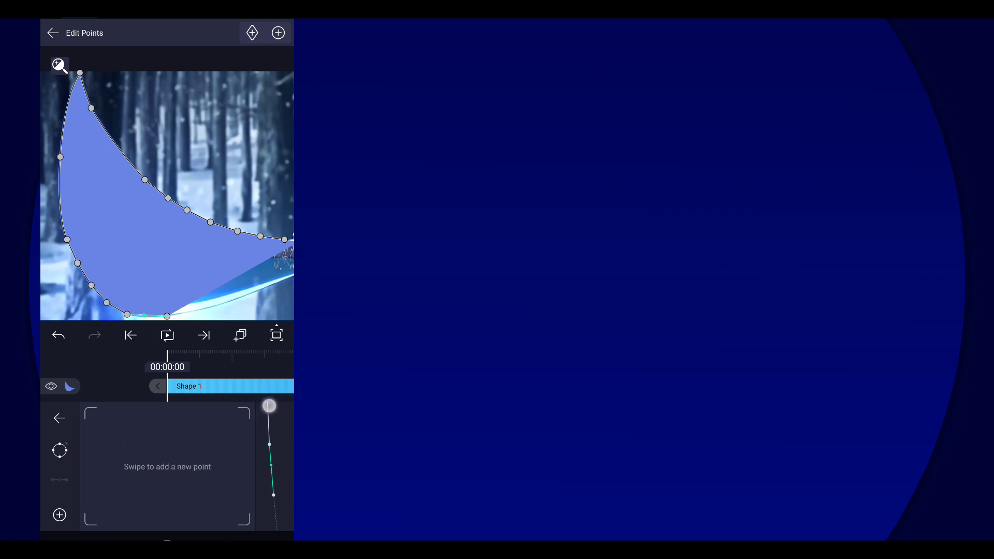
# Place the final outline points along the lower edge up to the sword's guard.
pyautogui.click(52, 32)
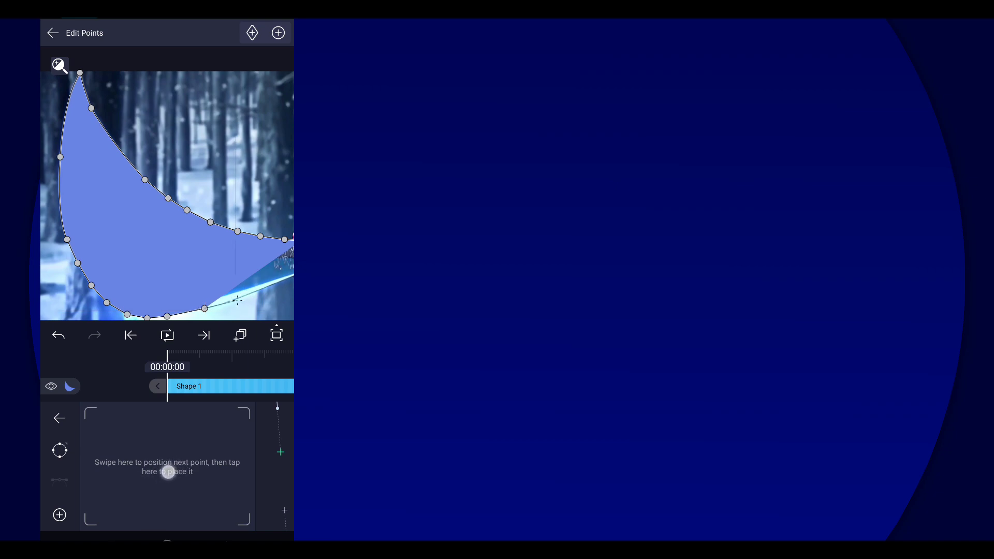
pyautogui.click(52, 32)
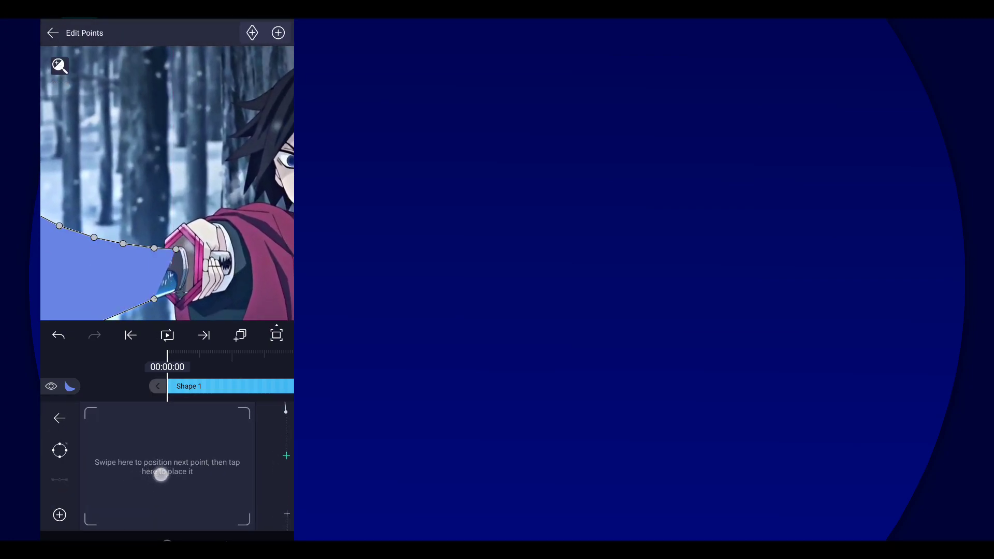
pyautogui.moveTo(159, 474); pyautogui.dragTo(140, 450)
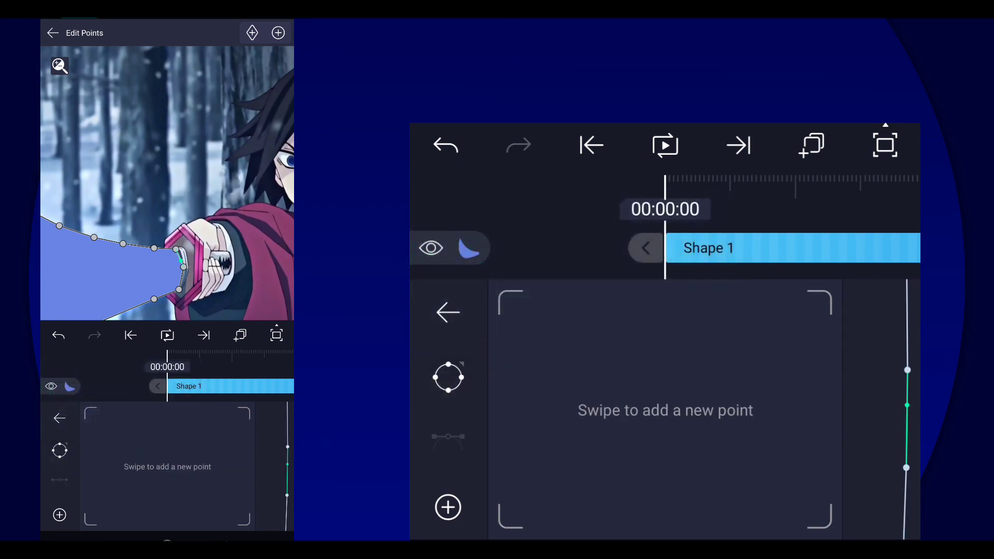
pyautogui.click(52, 32)
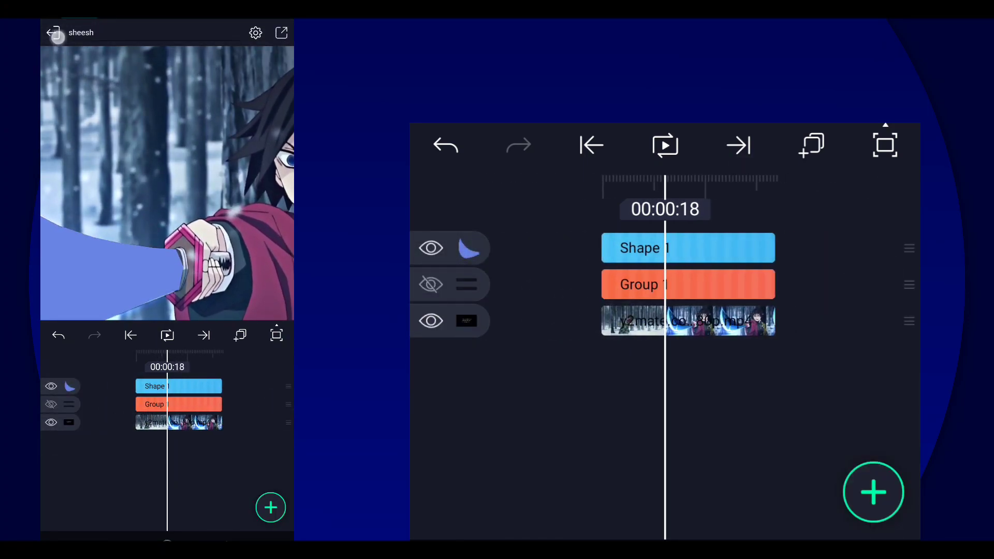
# Duplicate the anime video clip layer.
pyautogui.click(591, 145)
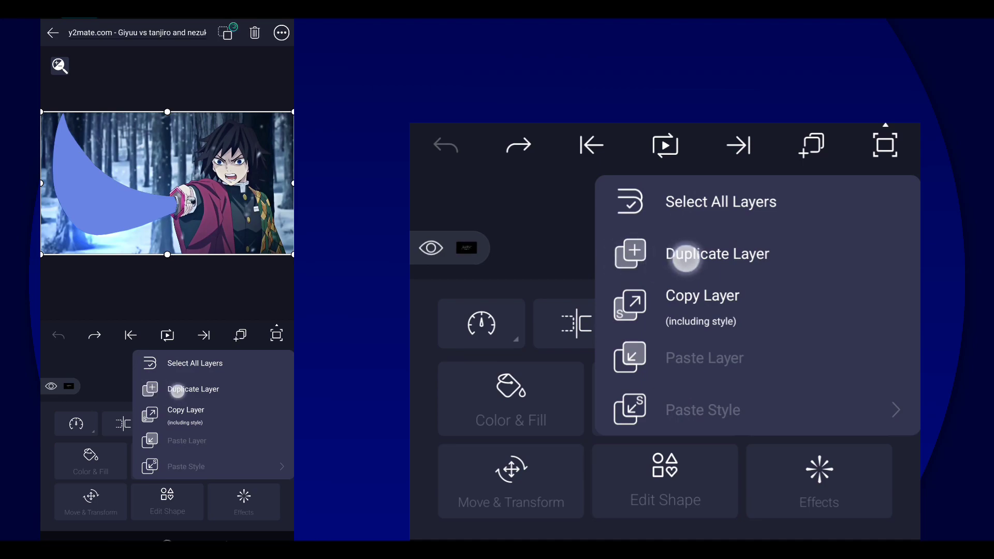
pyautogui.click(685, 255)
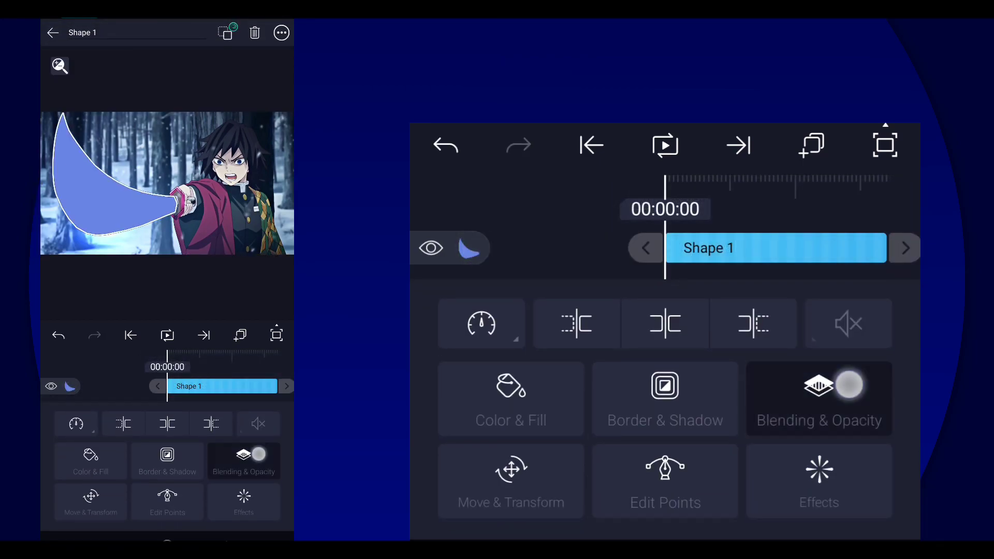
# Set Shape 1's blending to Mask so it masks the duplicated clip, then select Group 1.
pyautogui.click(818, 400)
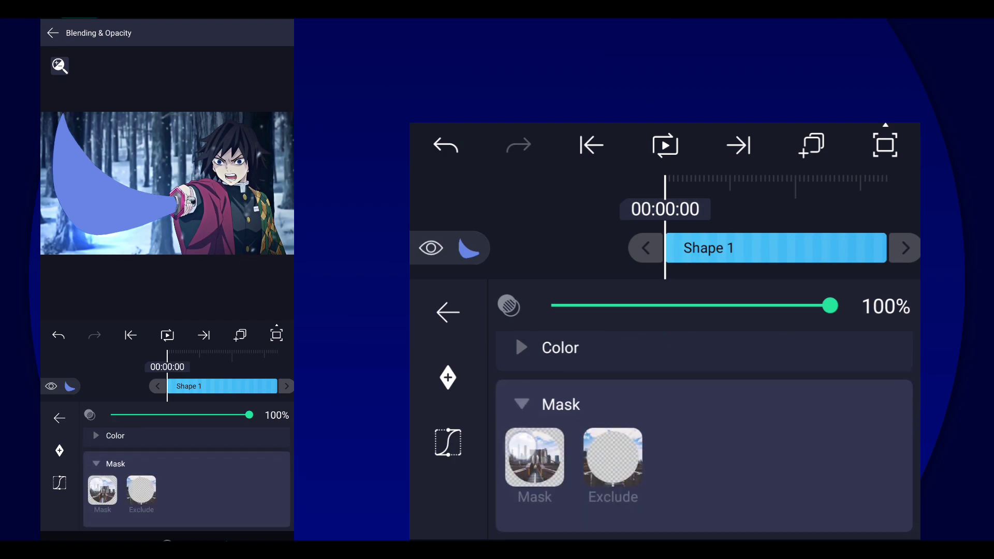
pyautogui.click(53, 32)
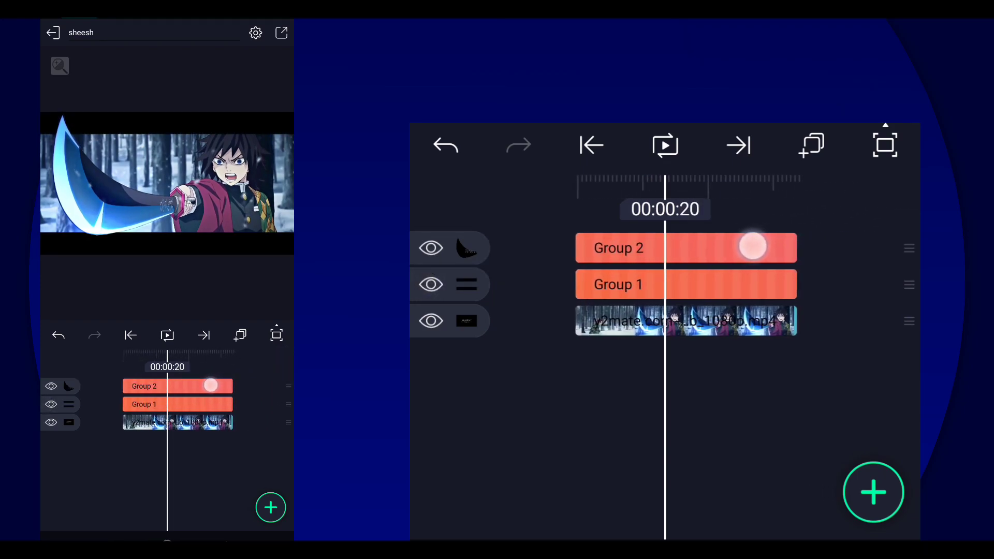
pyautogui.moveTo(753, 247); pyautogui.dragTo(792, 253)
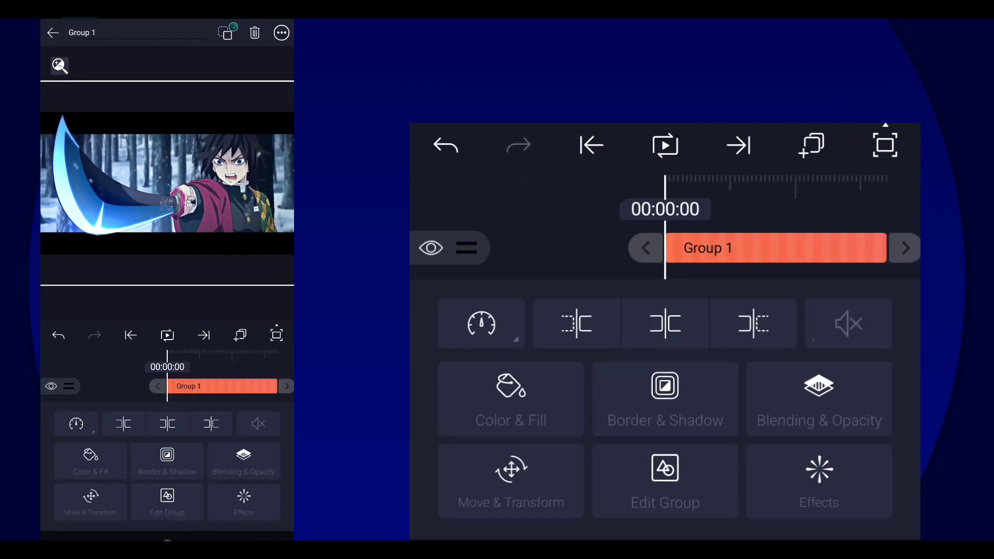
# Test tilting the bars group to about -31° and enlarging it slightly, then undo the size change.
pyautogui.click(512, 481)
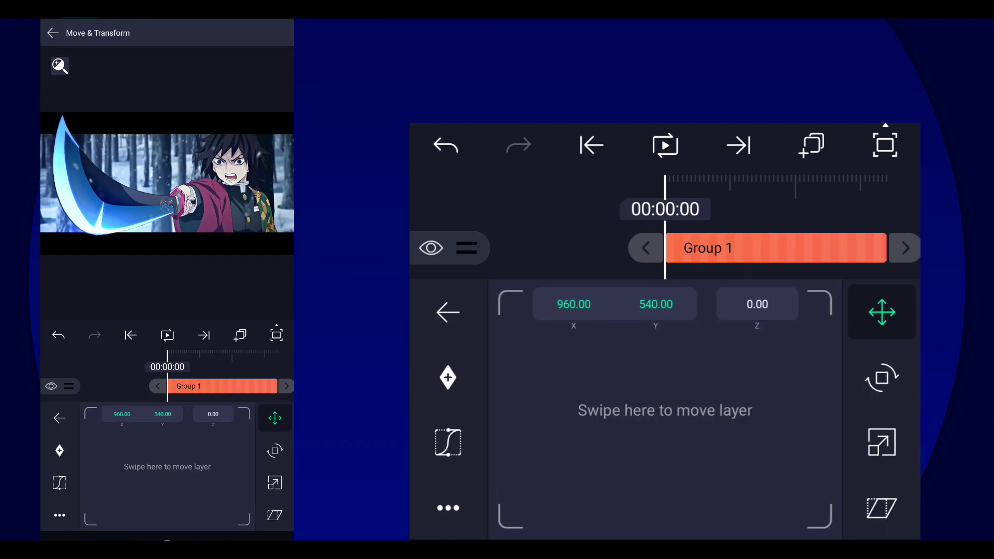
pyautogui.click(882, 377)
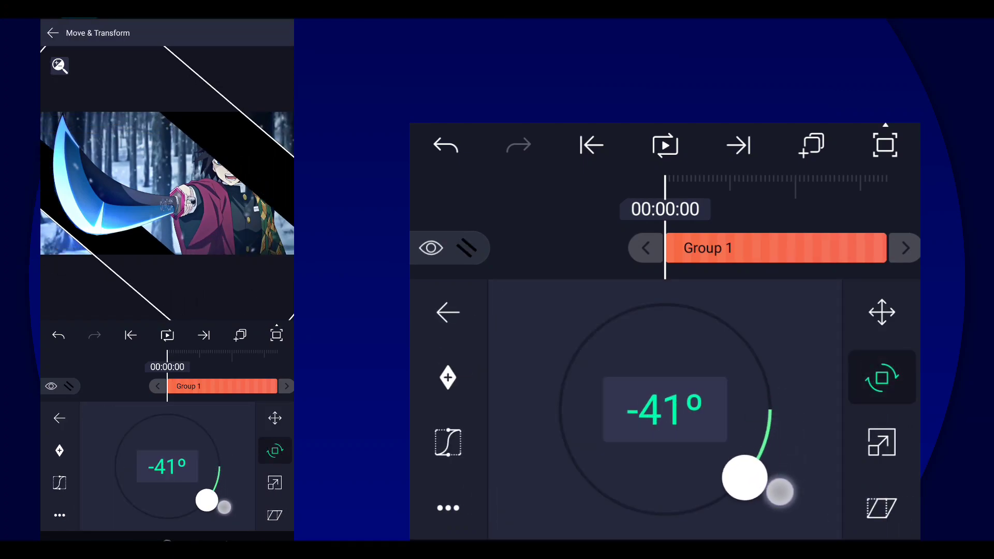
pyautogui.moveTo(744, 481); pyautogui.dragTo(755, 462)
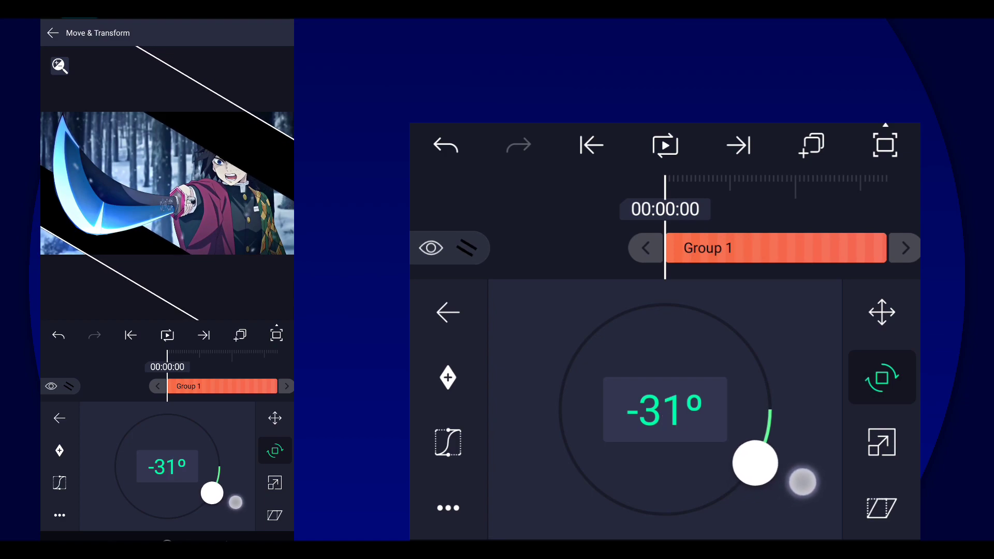
pyautogui.click(882, 443)
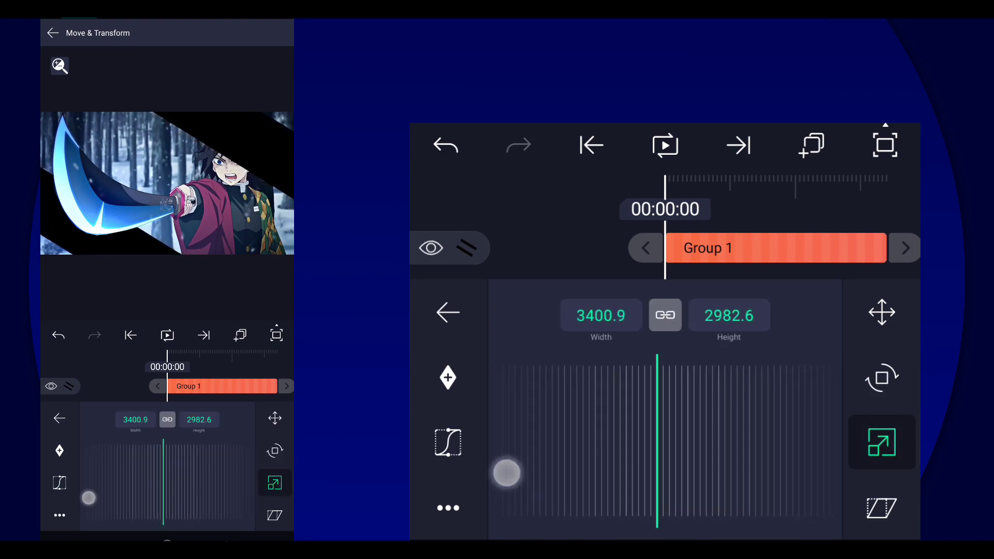
pyautogui.moveTo(508, 472); pyautogui.dragTo(723, 447)
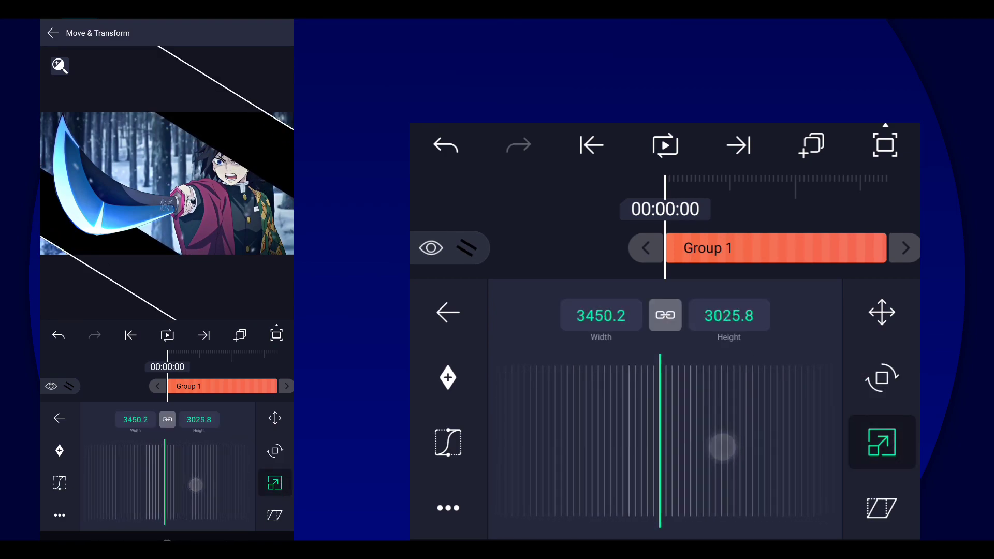
pyautogui.click(883, 312)
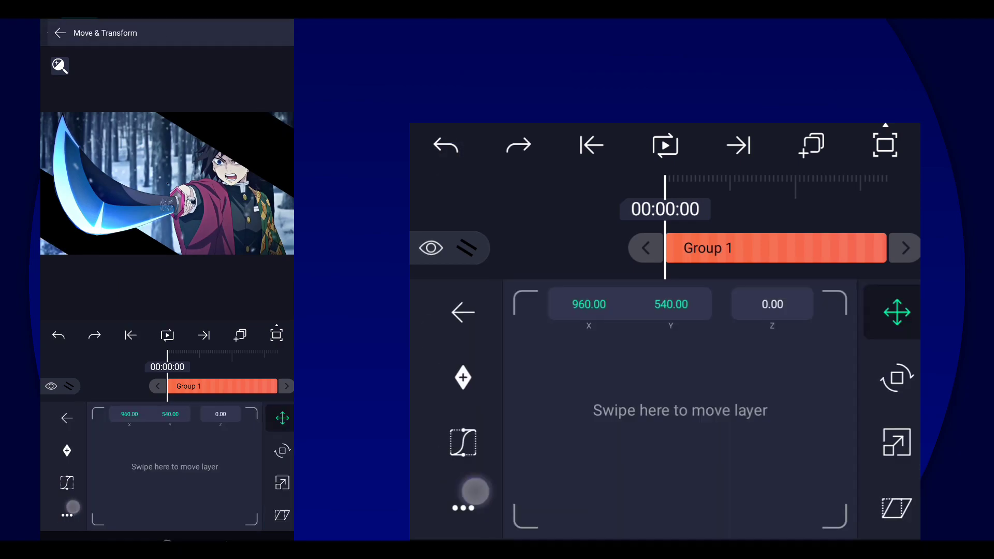
pyautogui.click(895, 444)
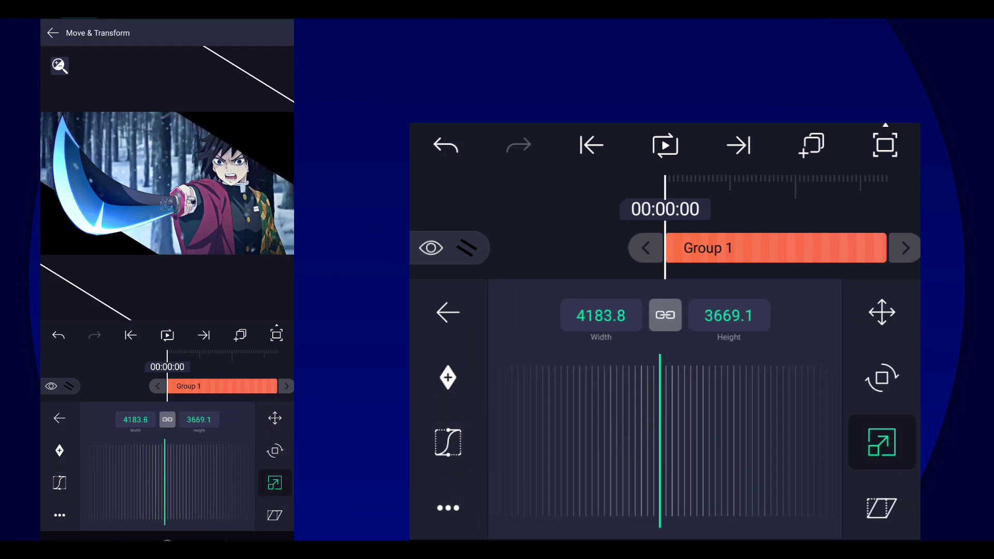
# Level the bars group back to 0° and scale it down to about 2243 × 1261.
pyautogui.click(882, 377)
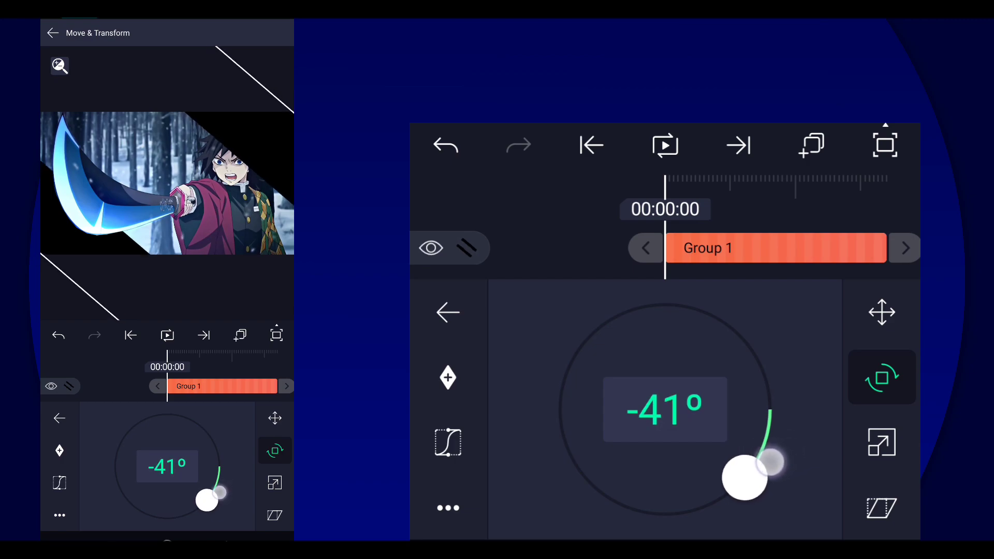
pyautogui.moveTo(770, 463); pyautogui.dragTo(747, 343)
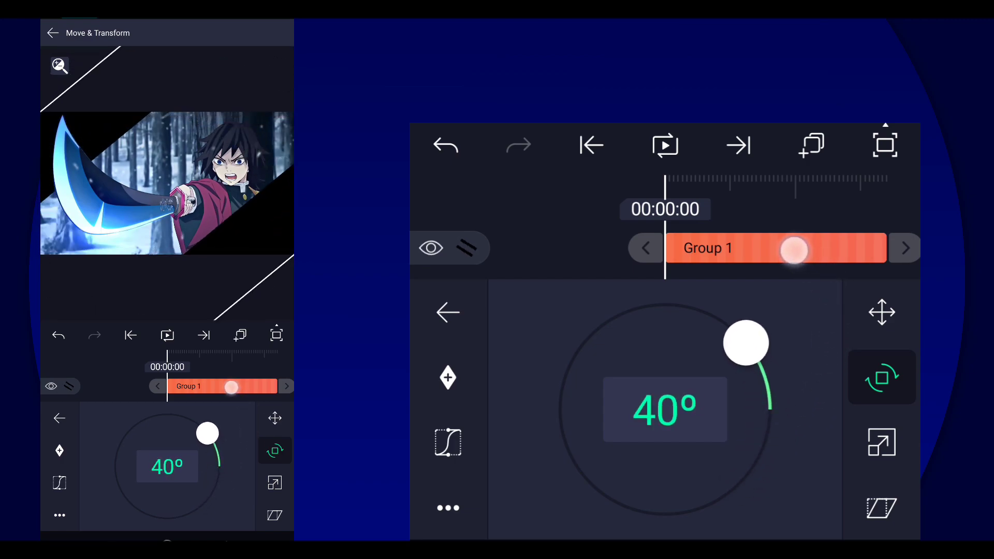
pyautogui.moveTo(746, 342); pyautogui.dragTo(770, 409)
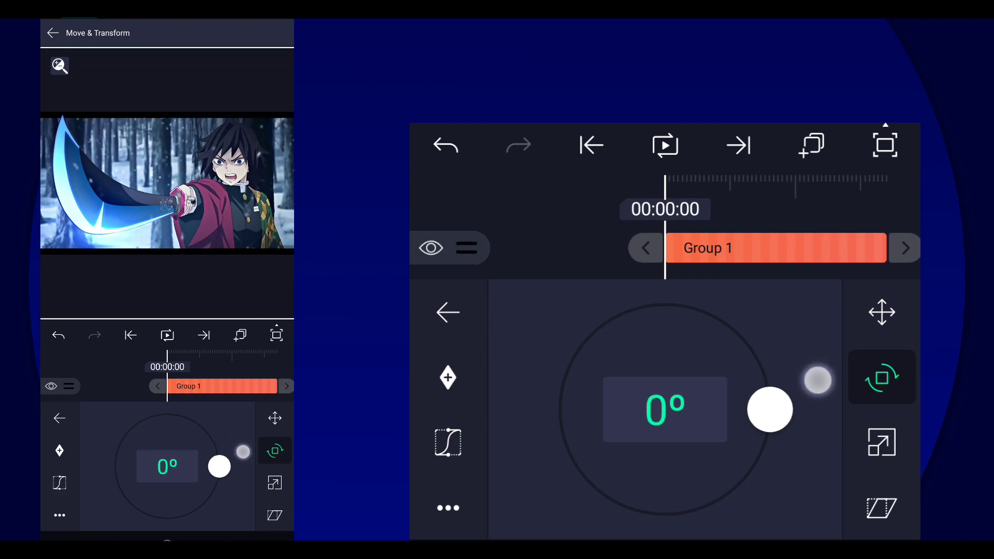
pyautogui.click(883, 444)
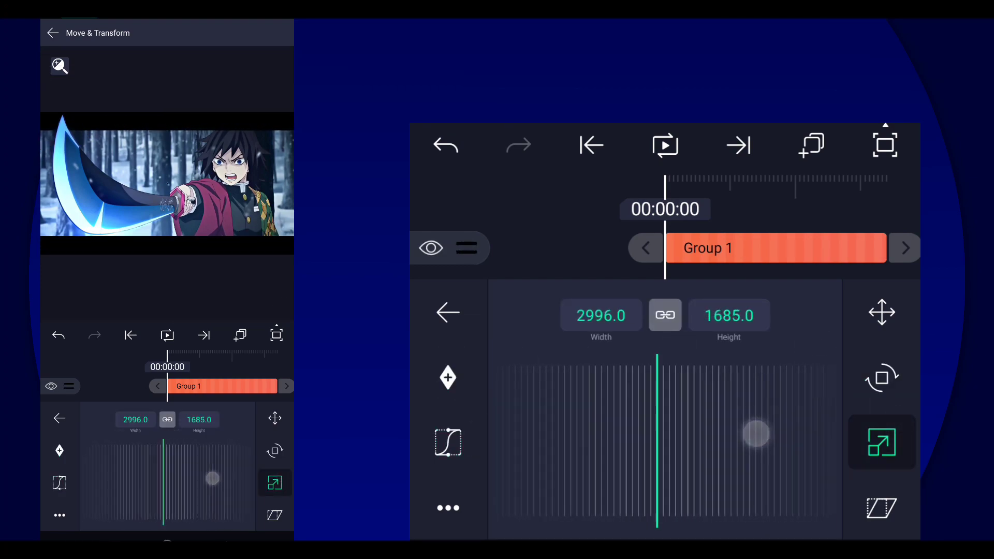
pyautogui.moveTo(756, 434); pyautogui.dragTo(518, 432)
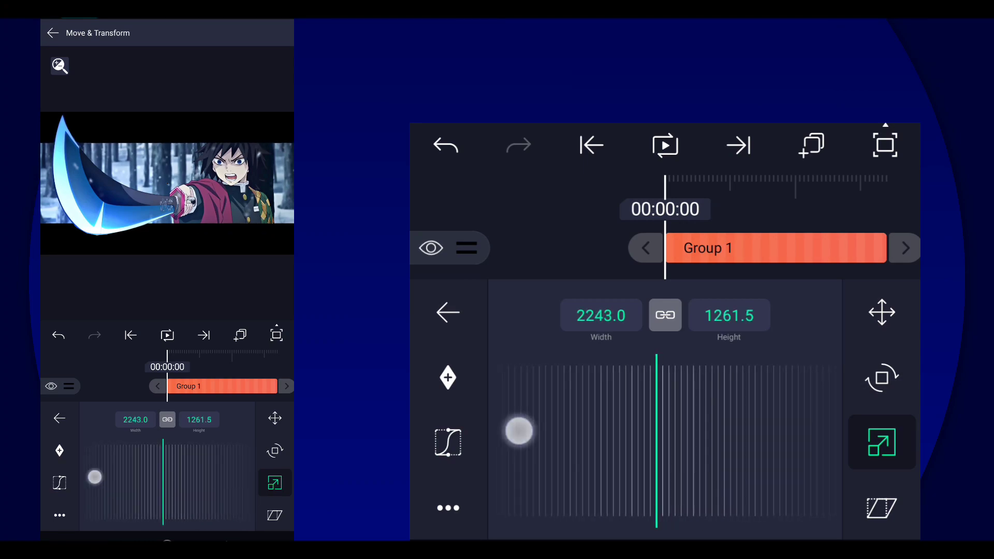